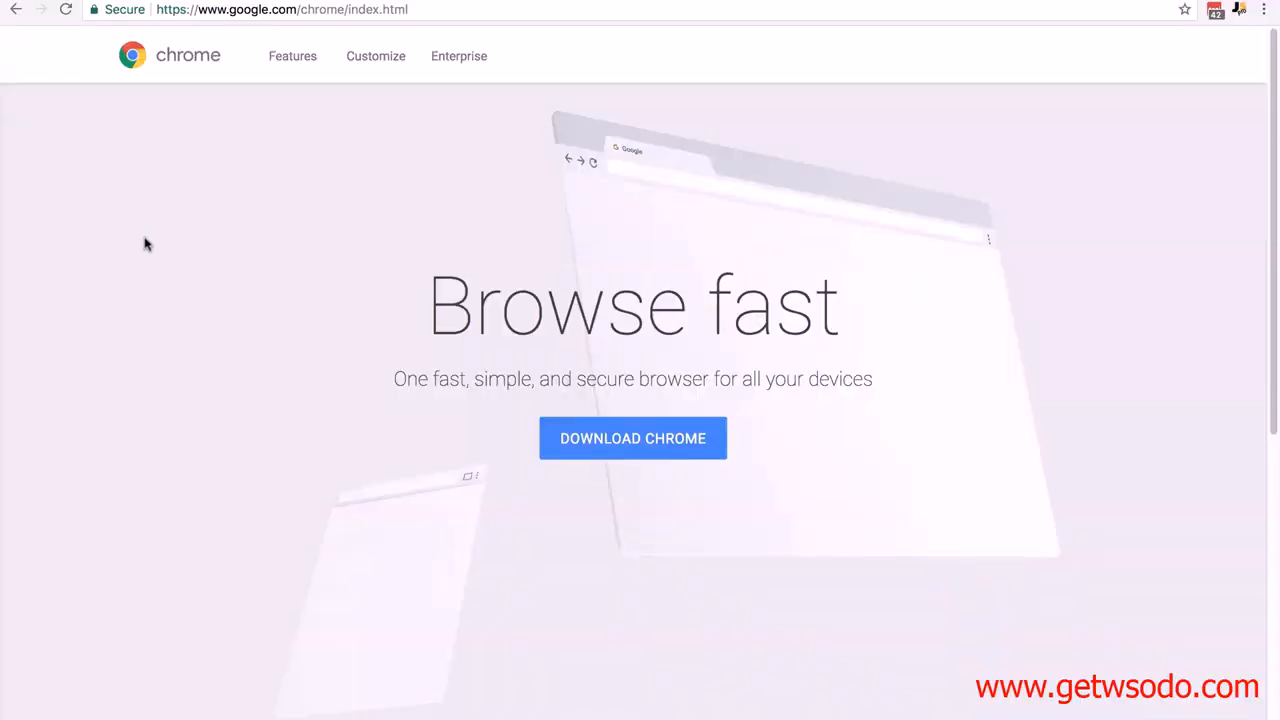
mouse_move(648, 446)
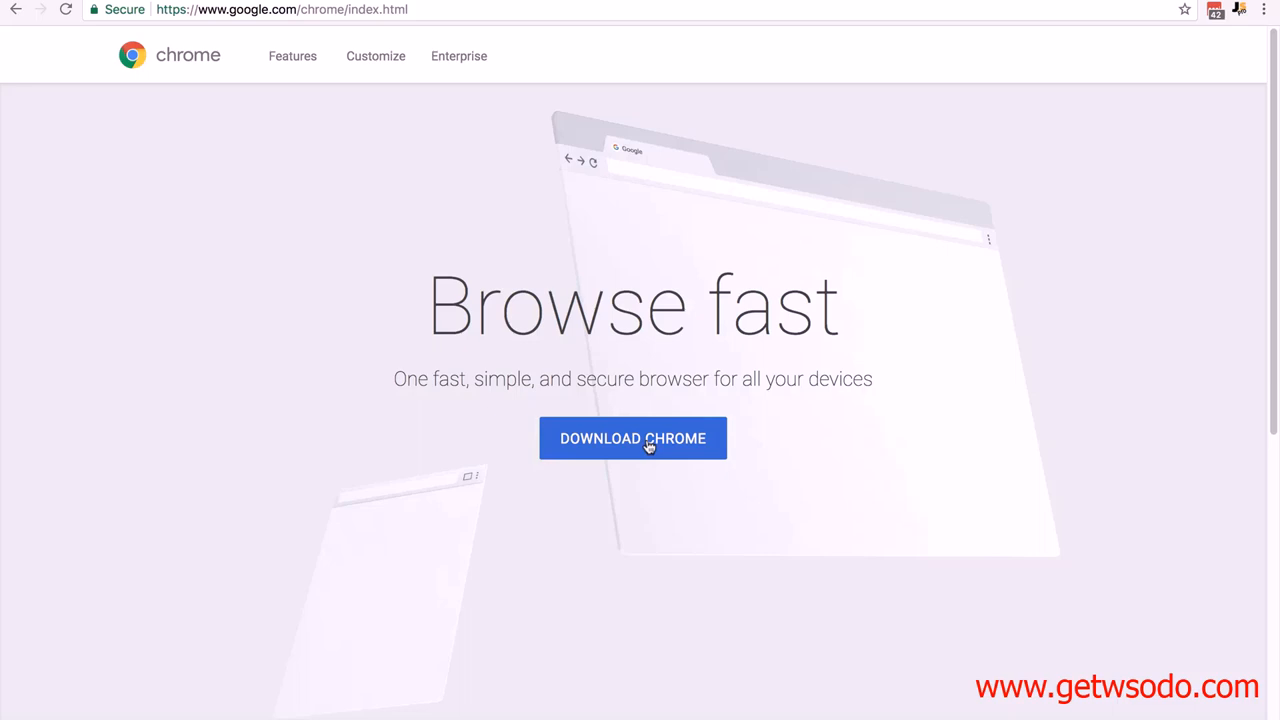
Search Google for 'google sheets'.
text(google sheets)
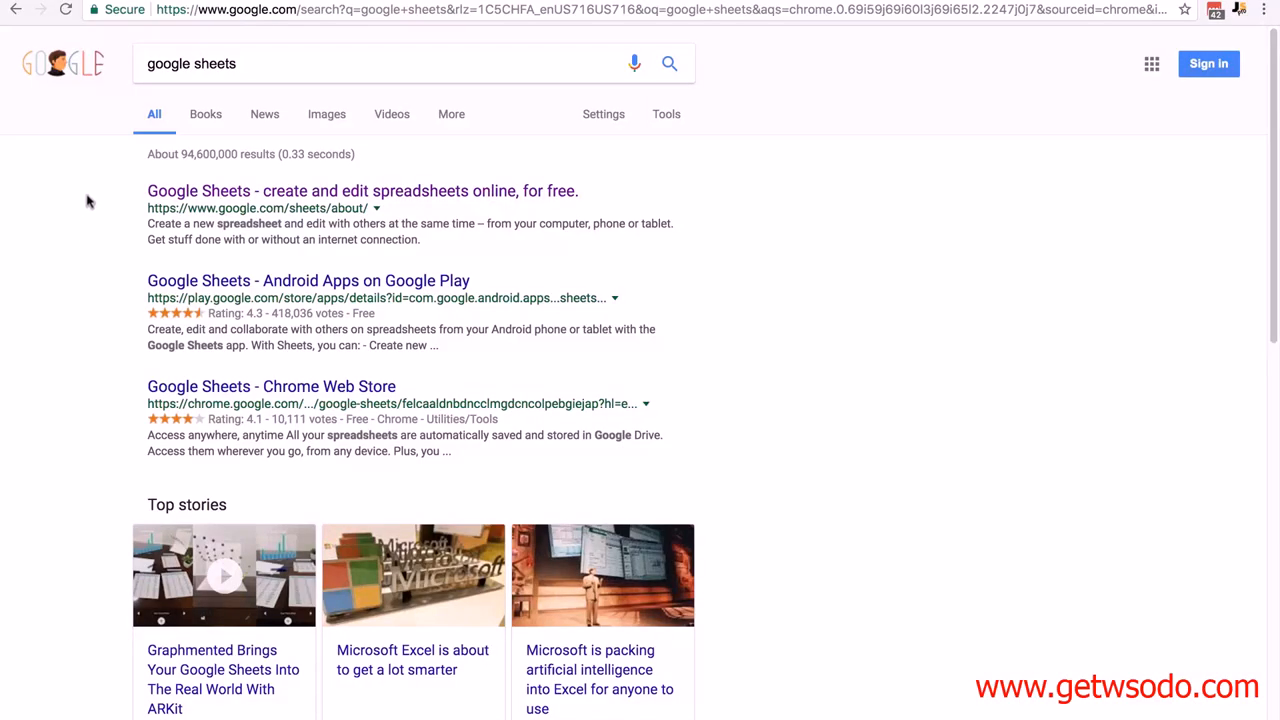
click(265, 63)
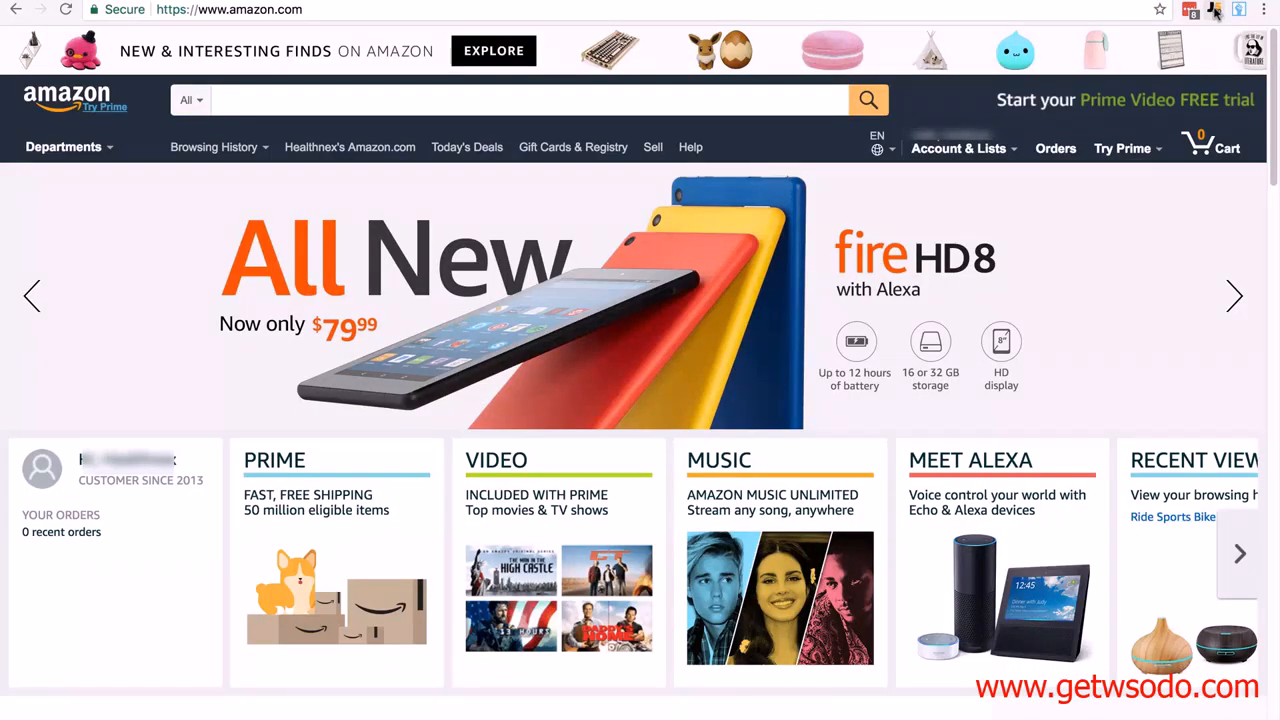
mouse_move(1217, 10)
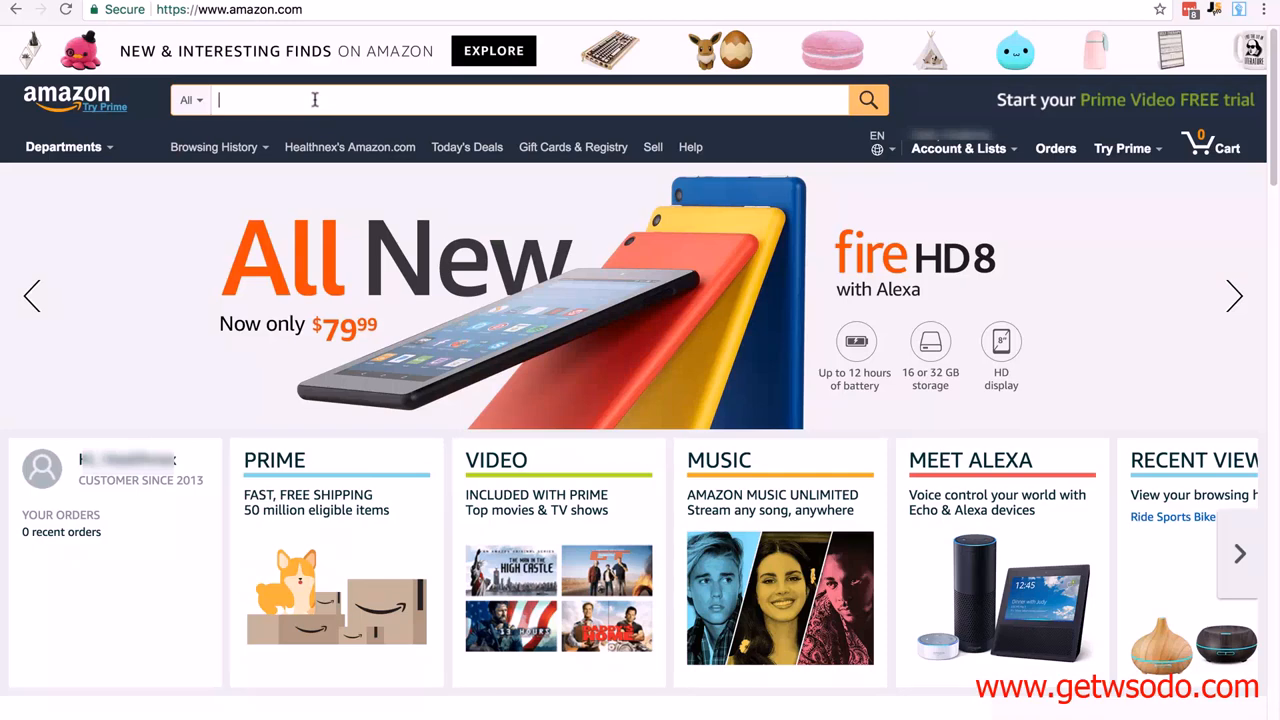
Enter the placeholder term '-sjbsljbls' in Amazon's search box.
text(-s)
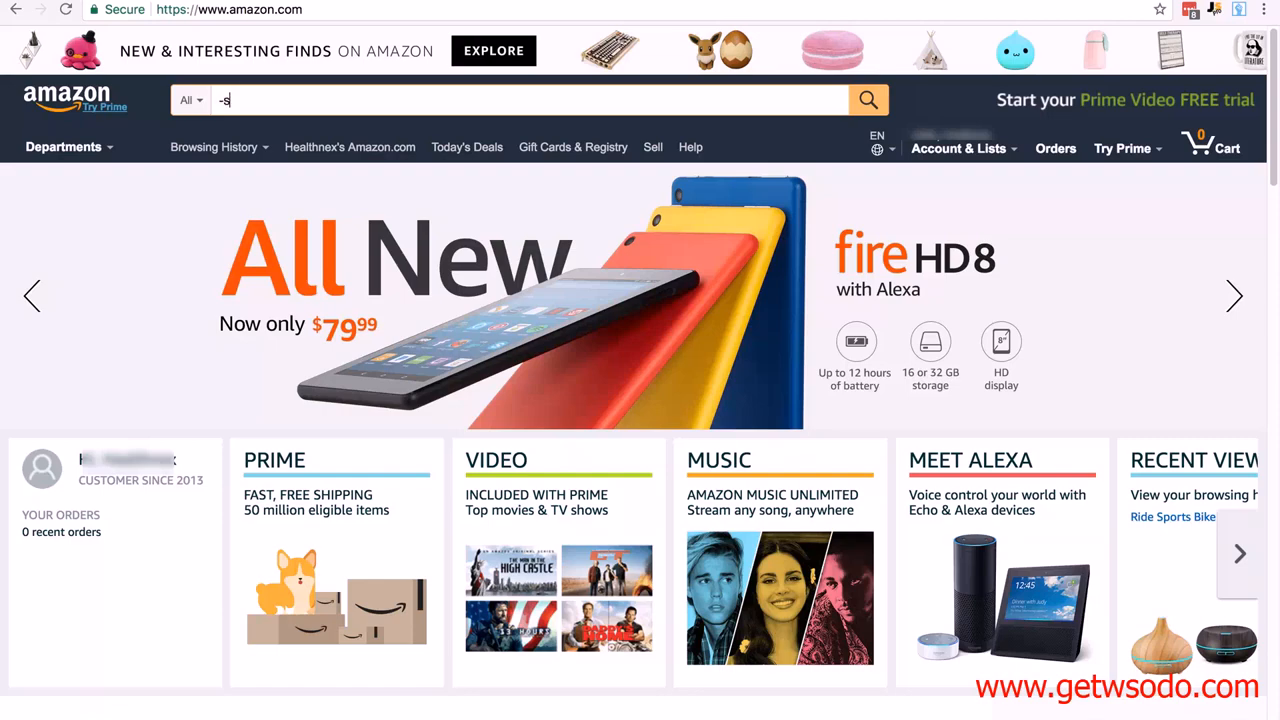
text(jbsljbls)
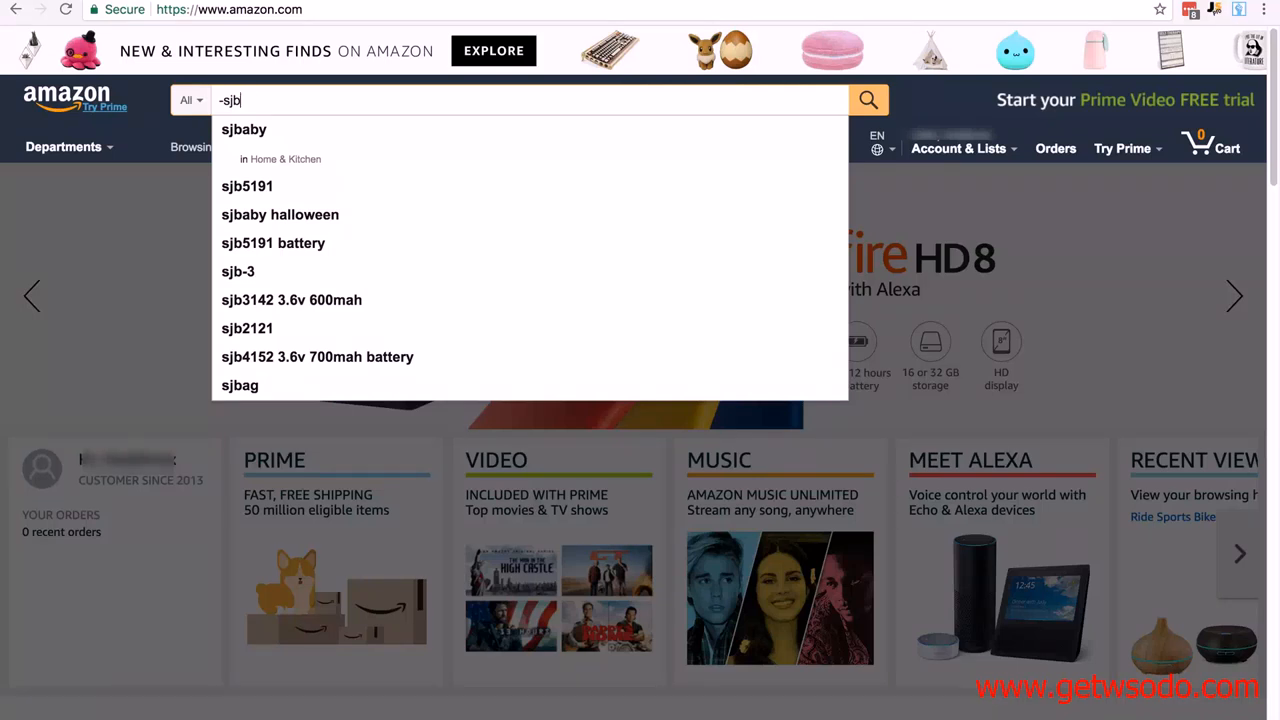
mouse_move(290, 313)
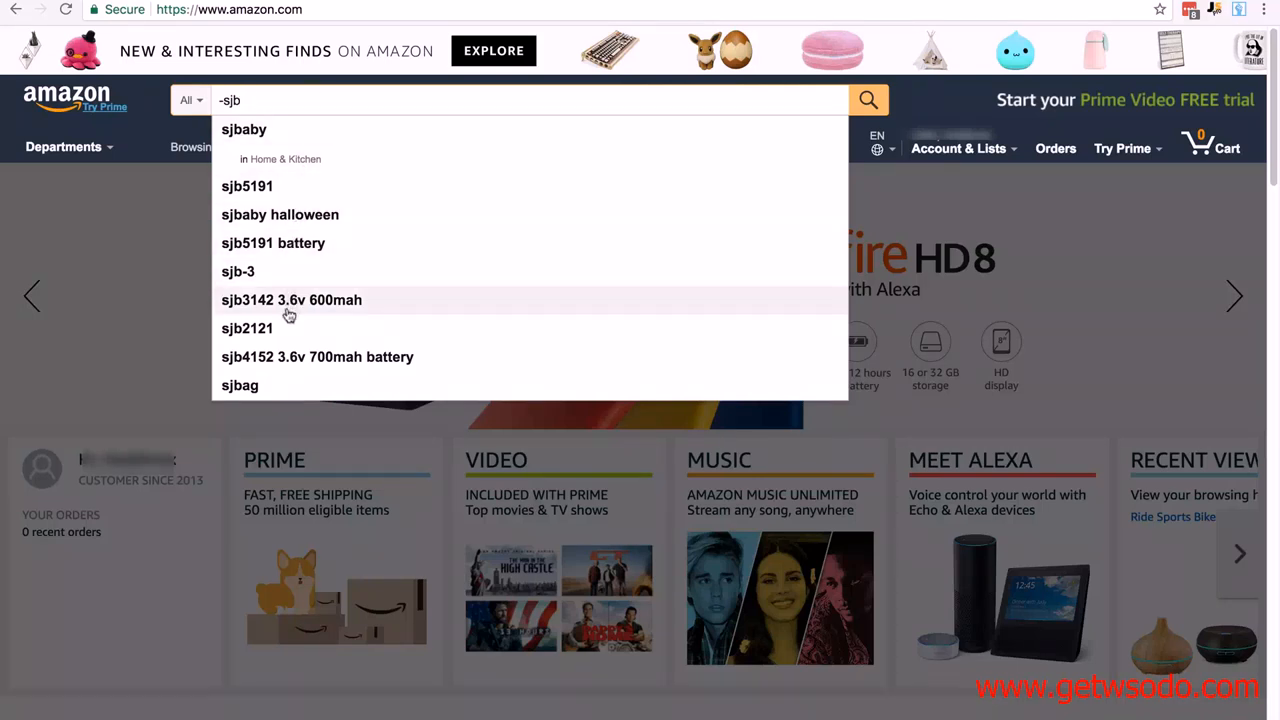
mouse_move(277, 249)
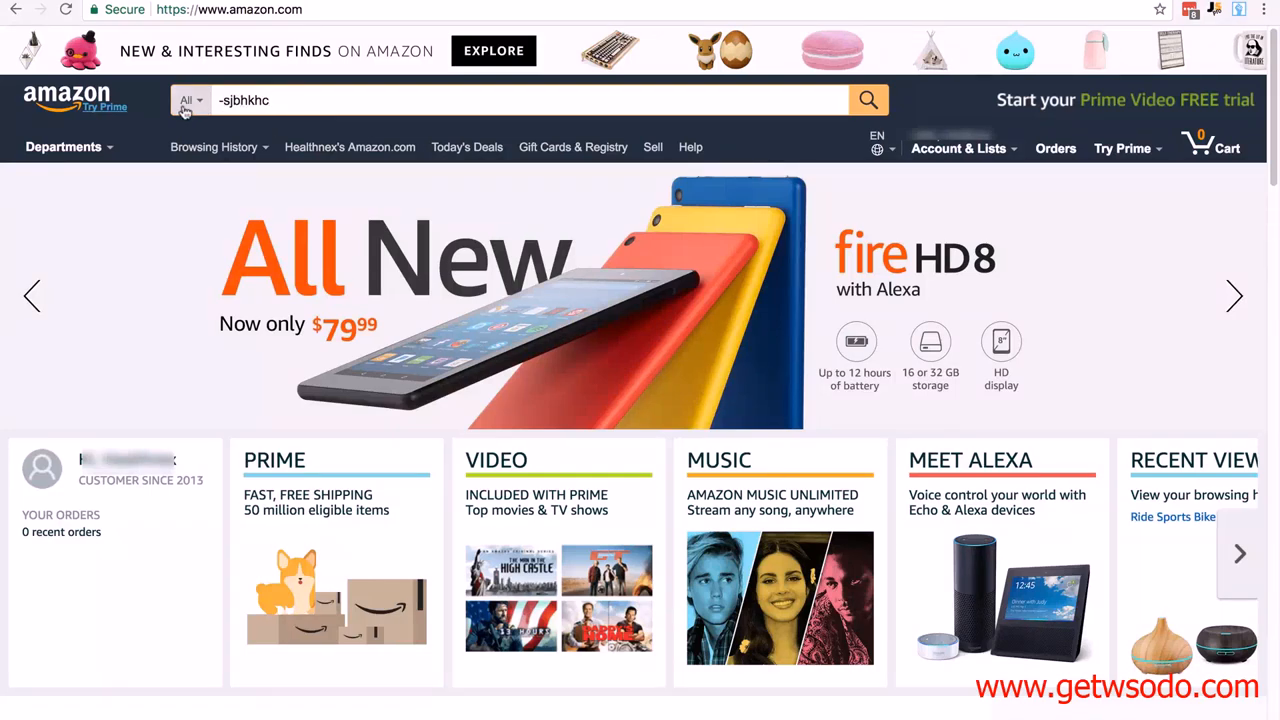
Restrict the Amazon search to the Baby department.
click(190, 100)
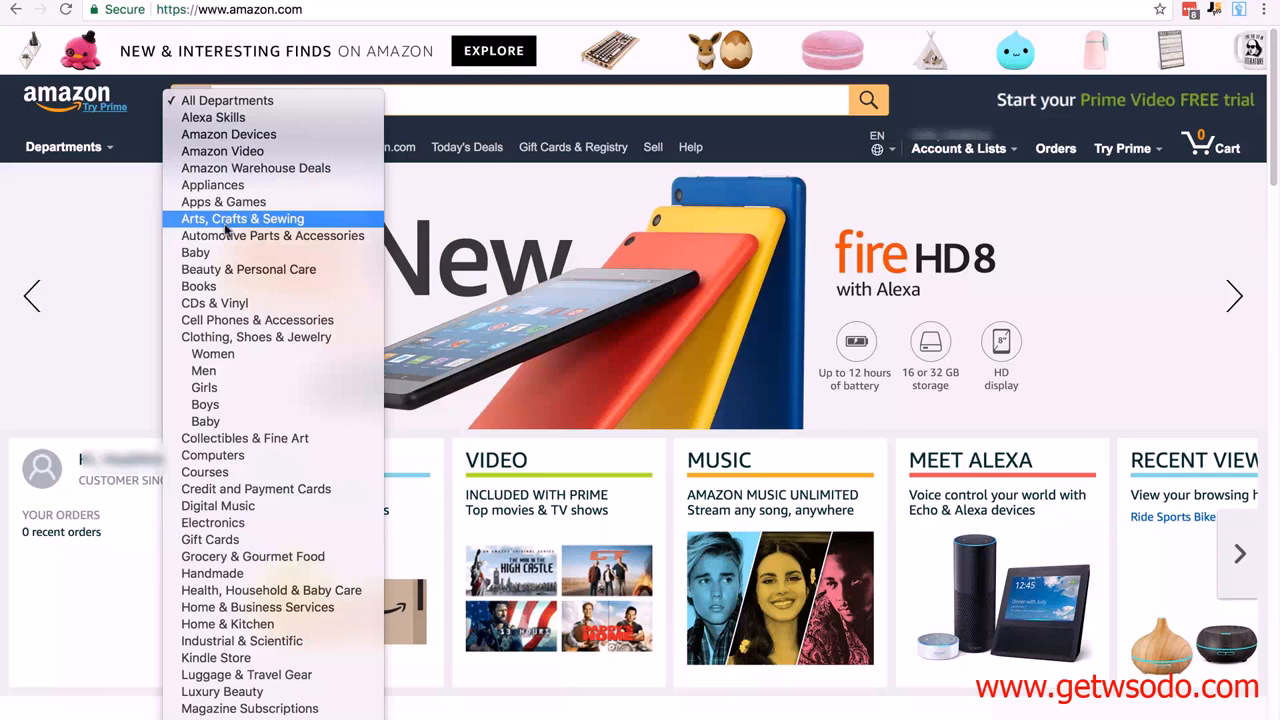
mouse_move(195, 252)
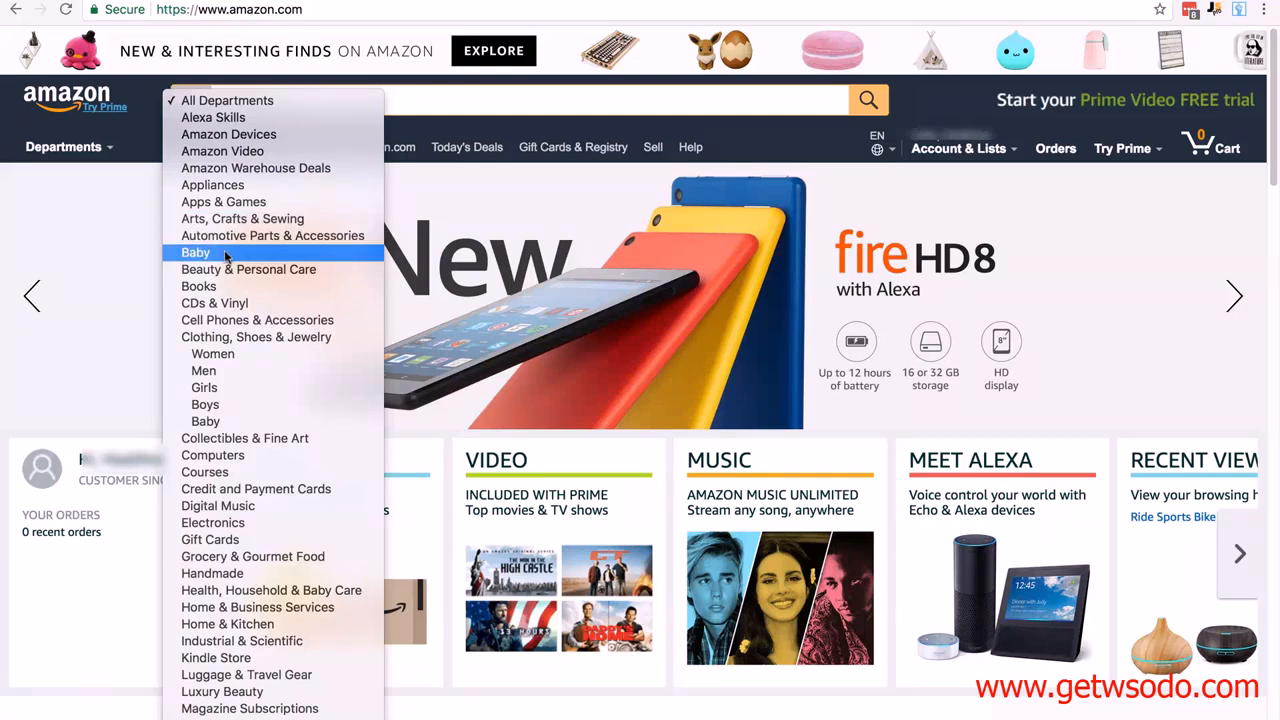
click(195, 252)
text(-sjbhkhc)
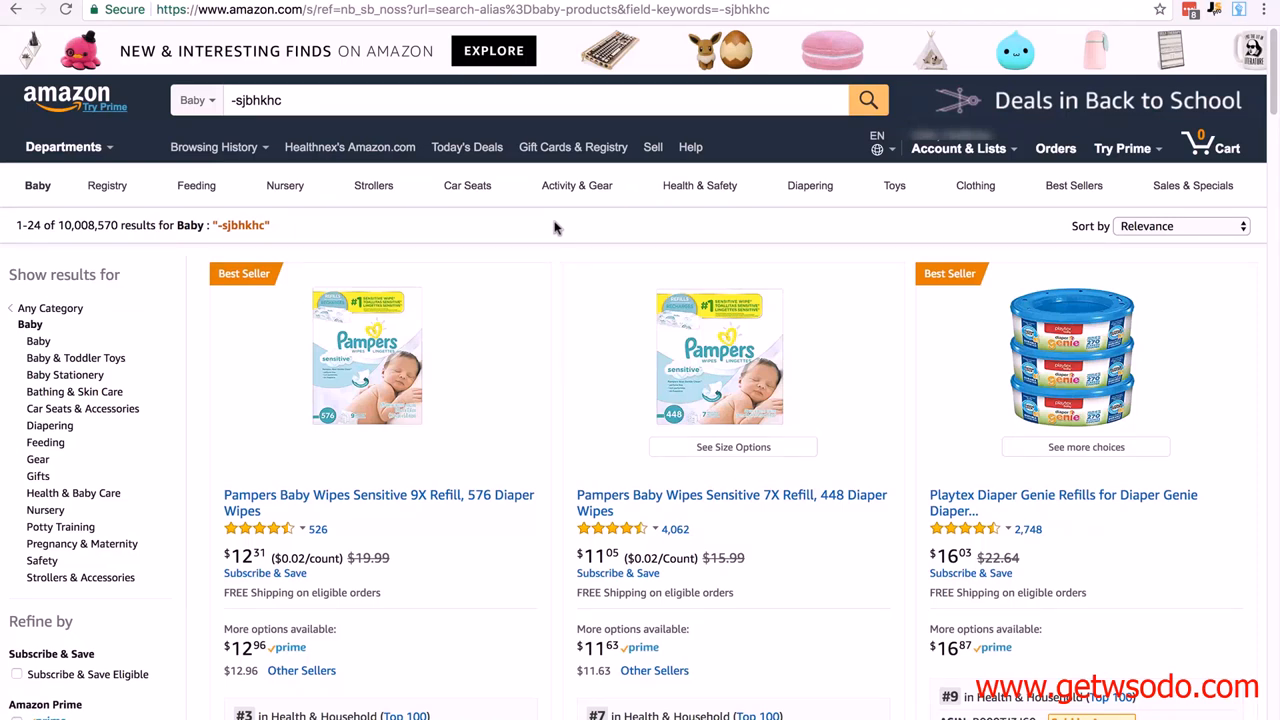
mouse_move(573, 234)
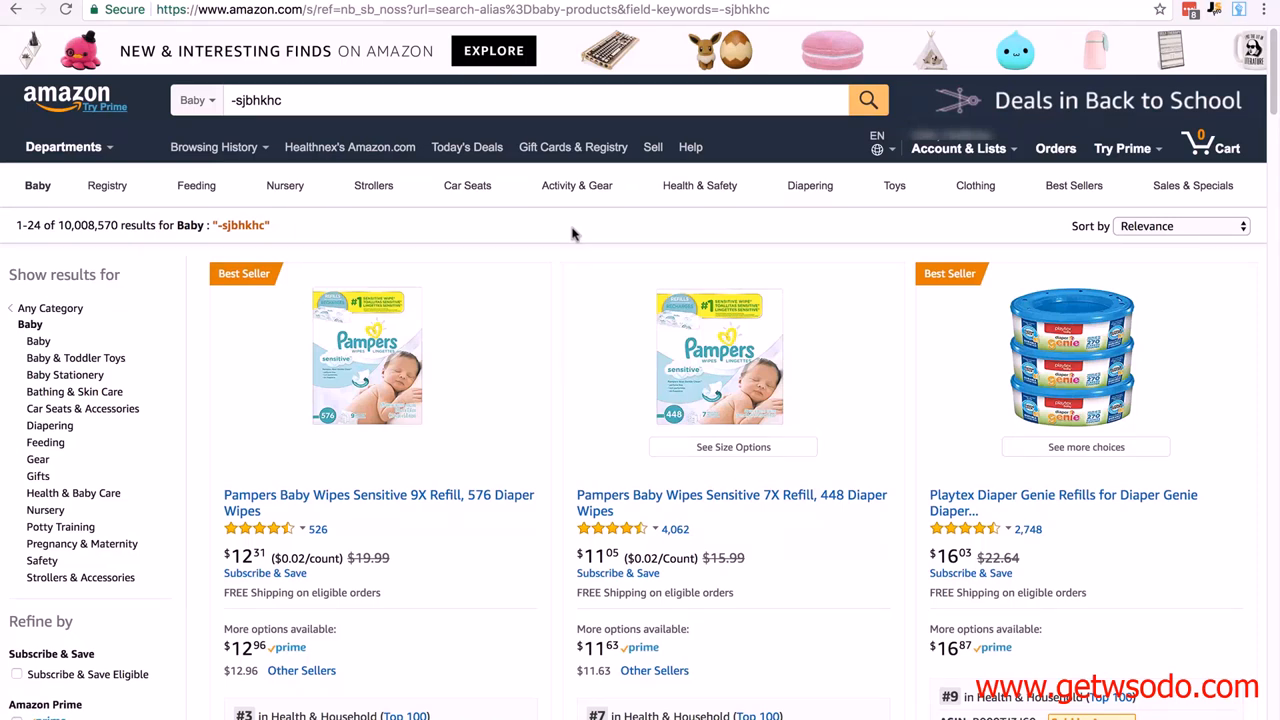
mouse_move(558, 287)
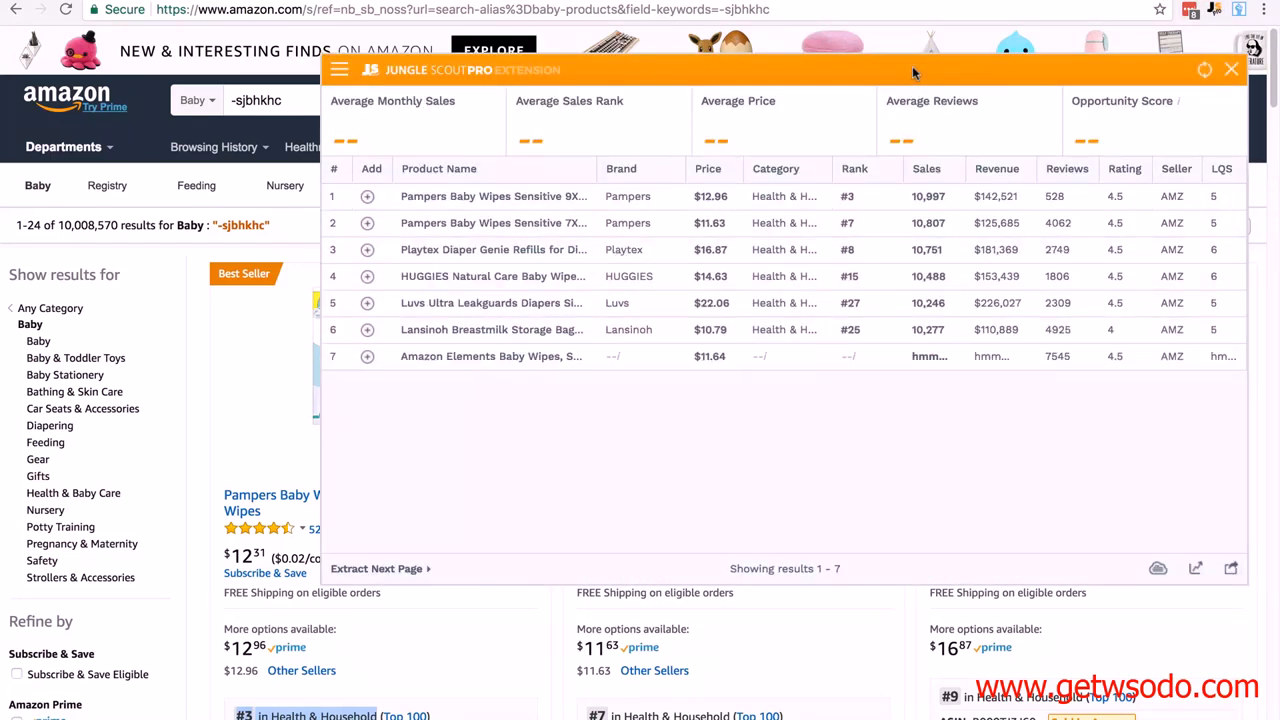
Launch Jungle Scout Pro and scroll its table of 24 Baby products' sales and revenue.
click(376, 569)
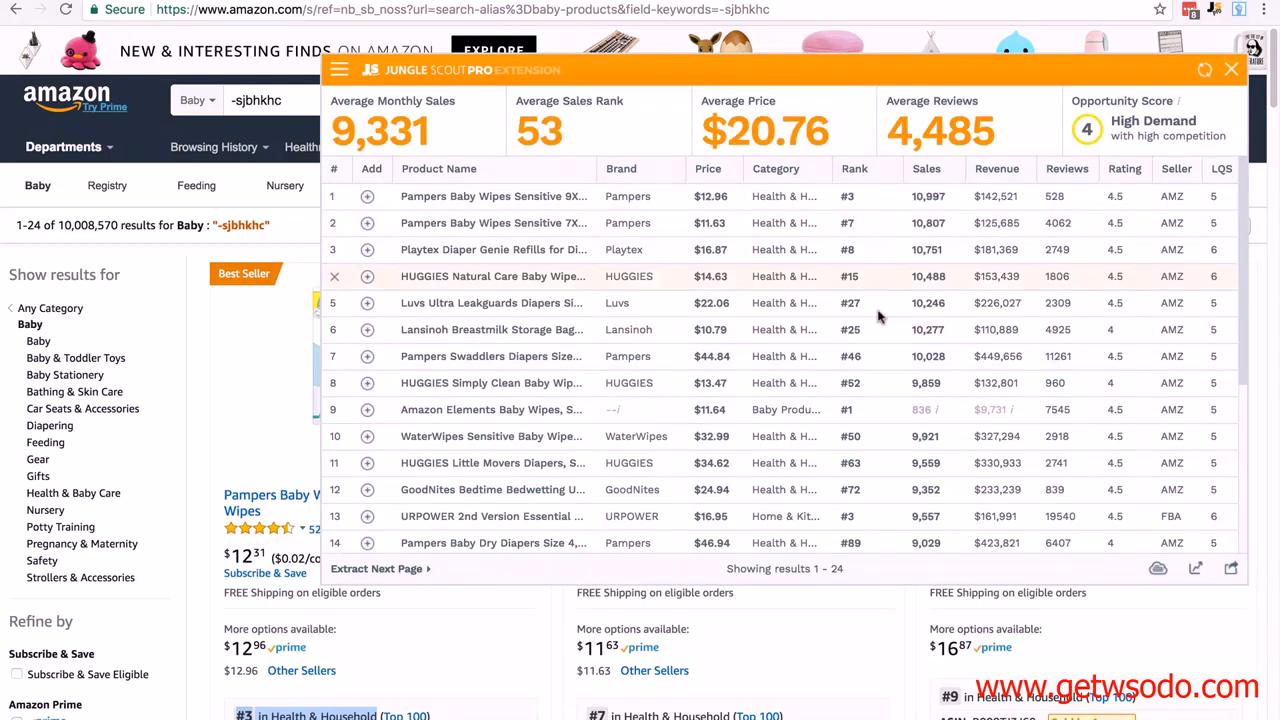
mouse_move(886, 267)
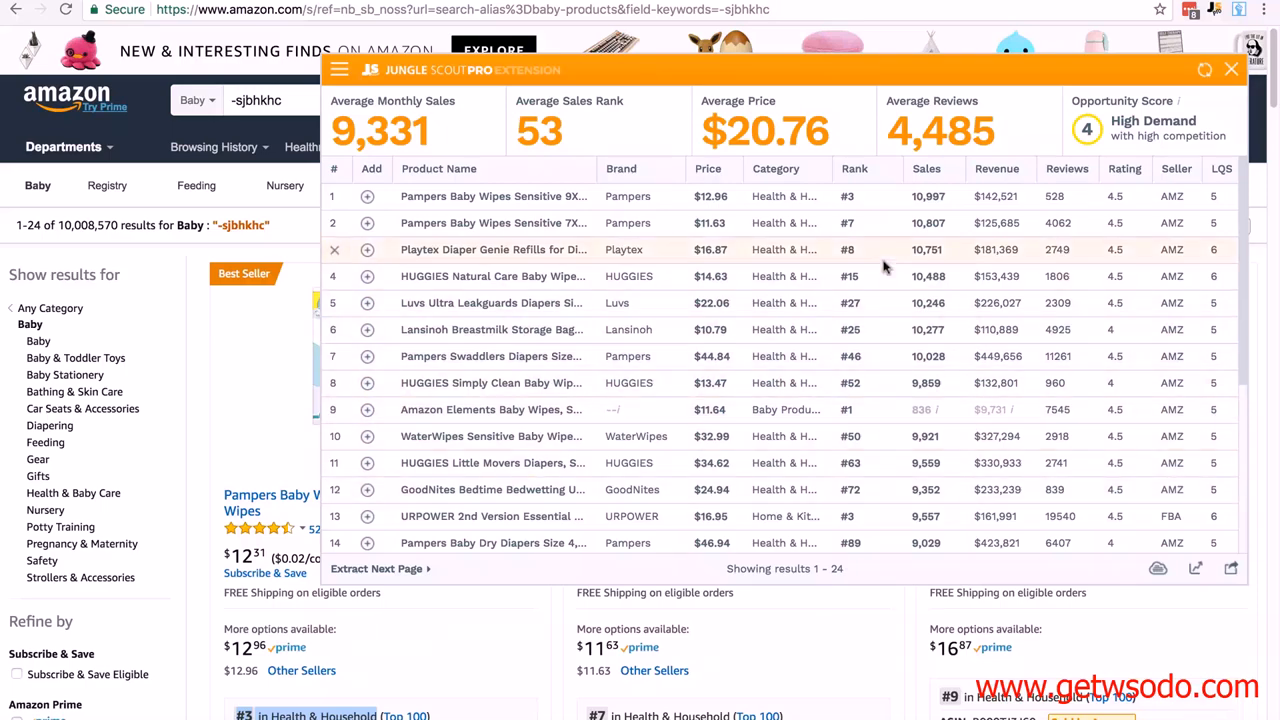
scroll(down, 3)
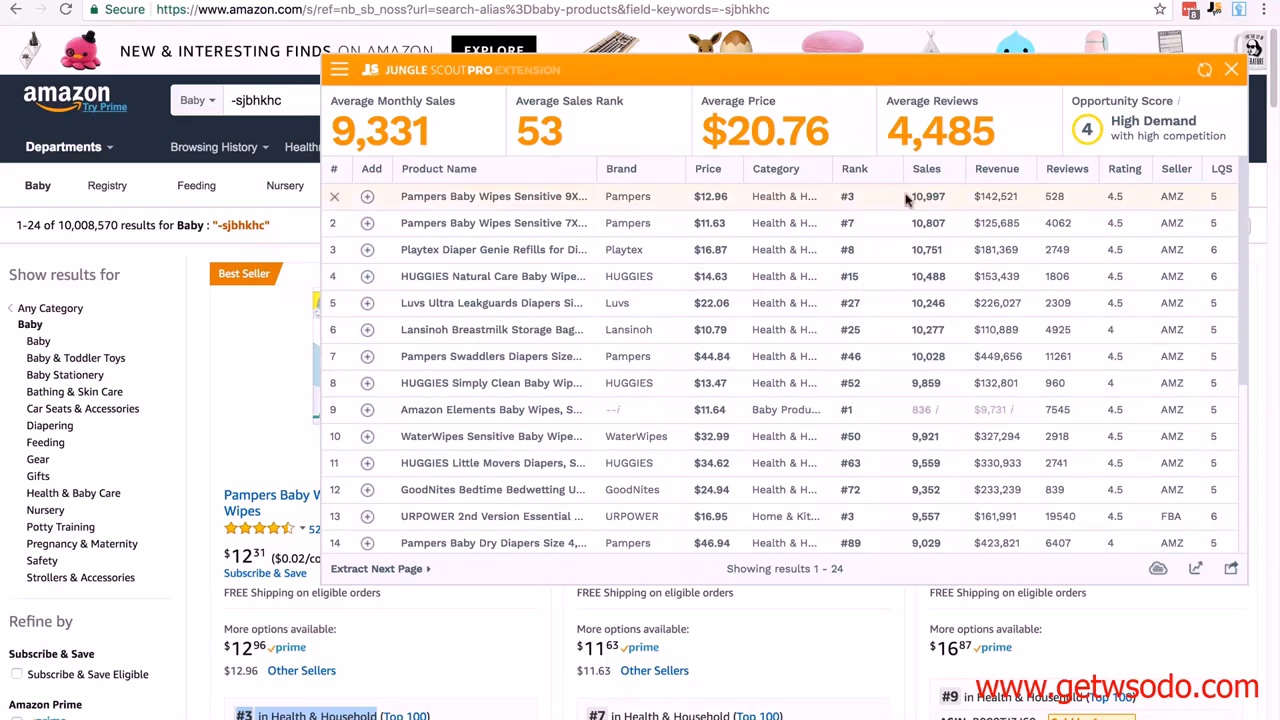
mouse_move(930, 199)
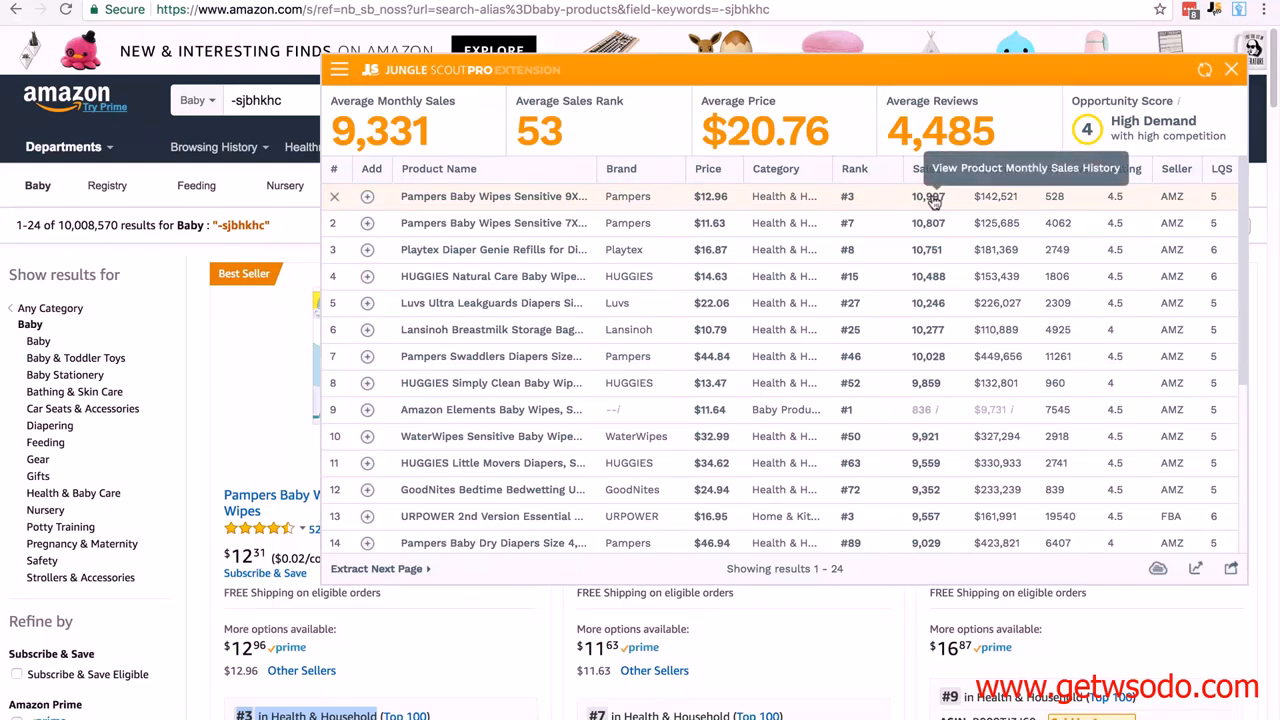
mouse_move(996, 196)
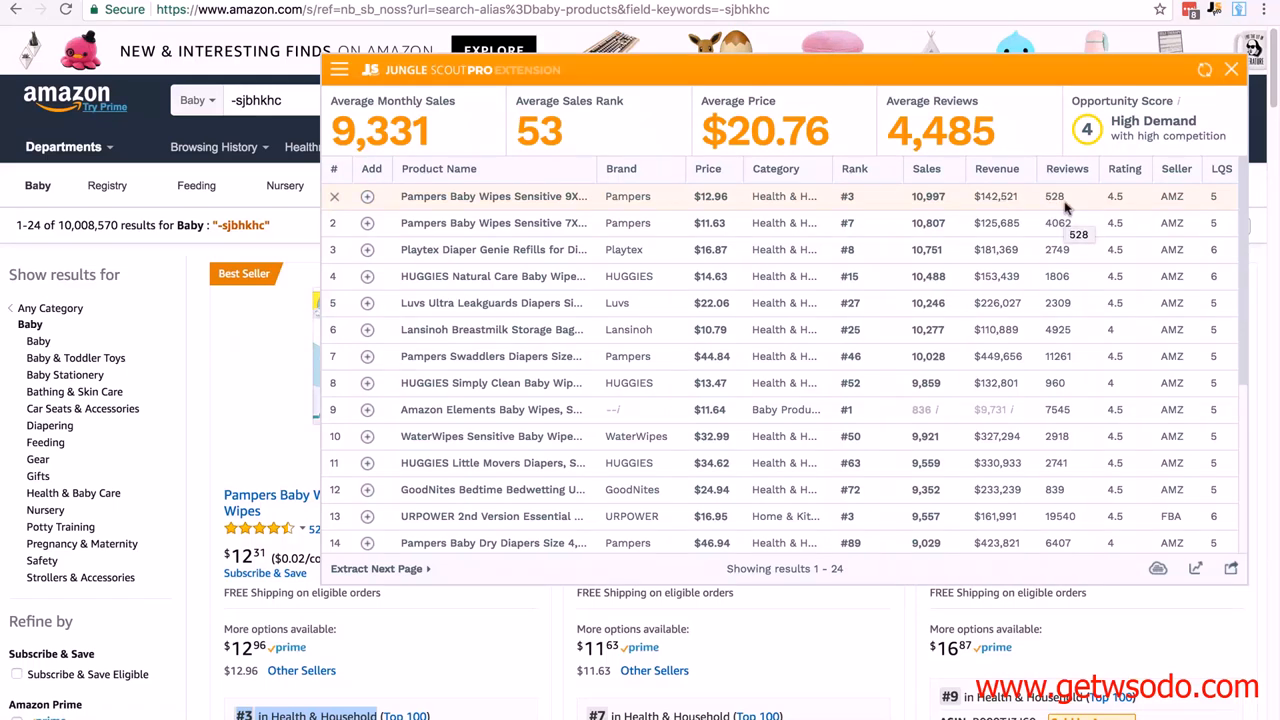
mouse_move(1224, 170)
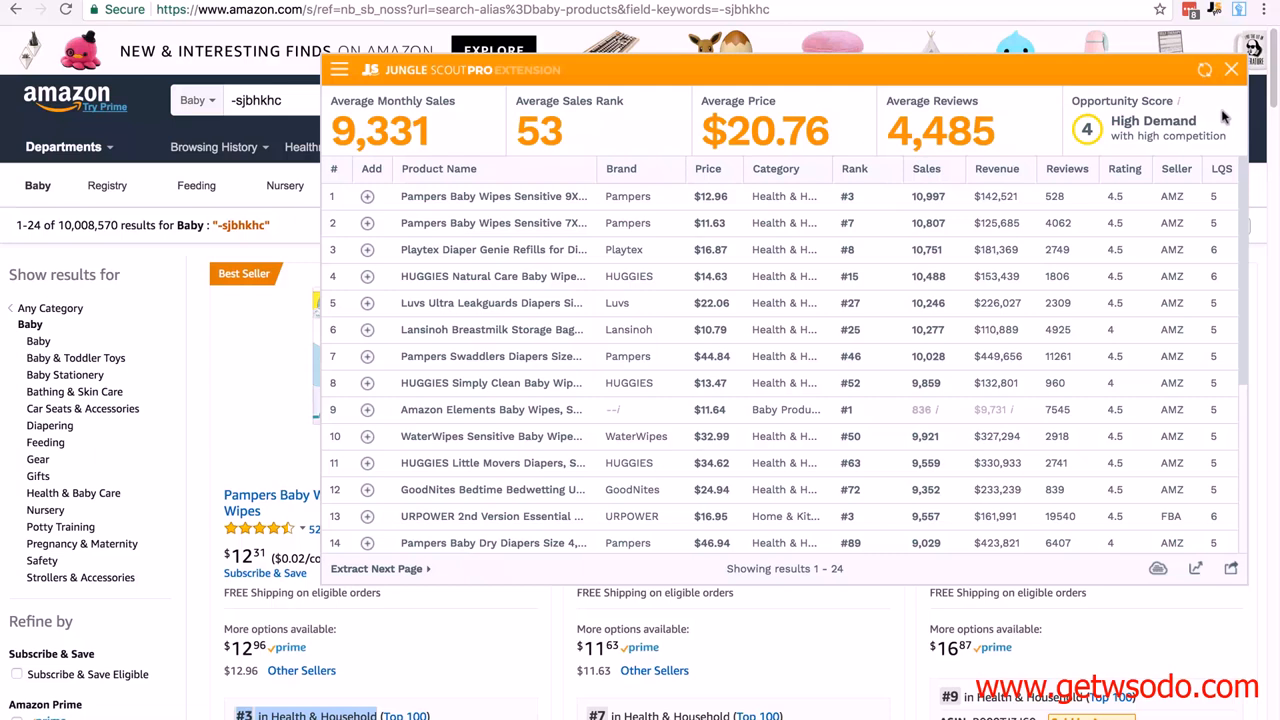
mouse_move(504, 201)
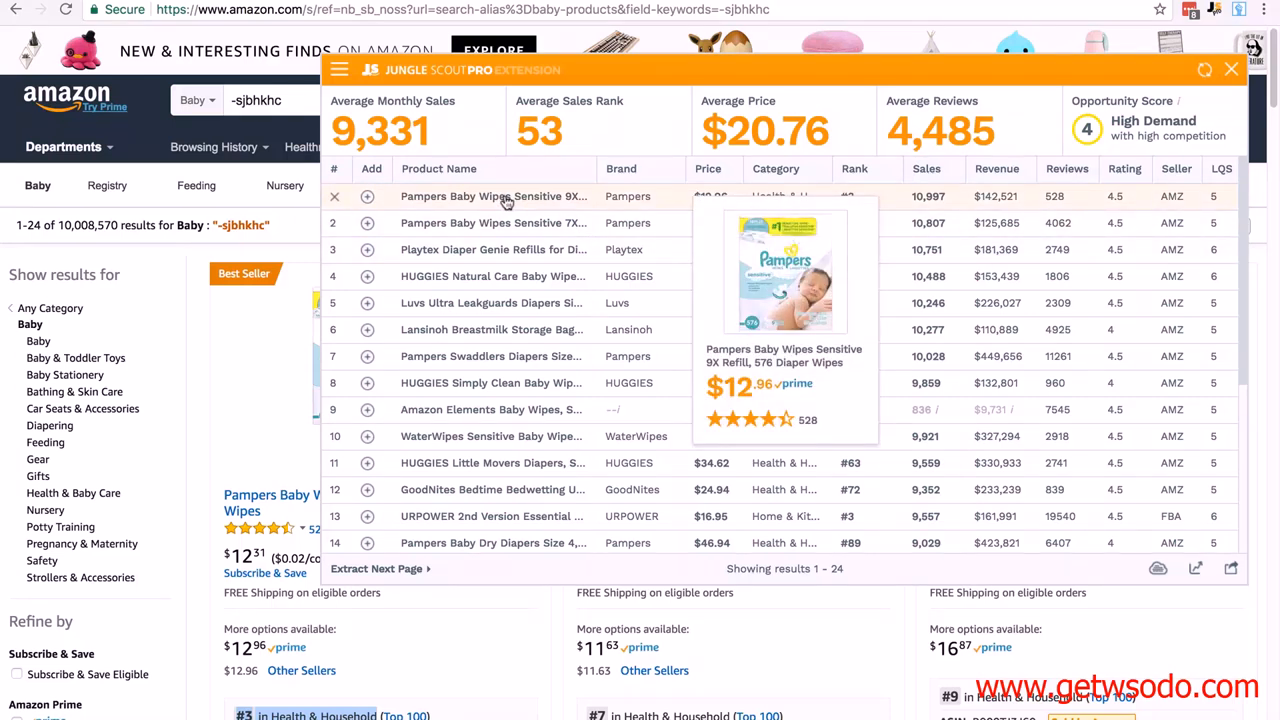